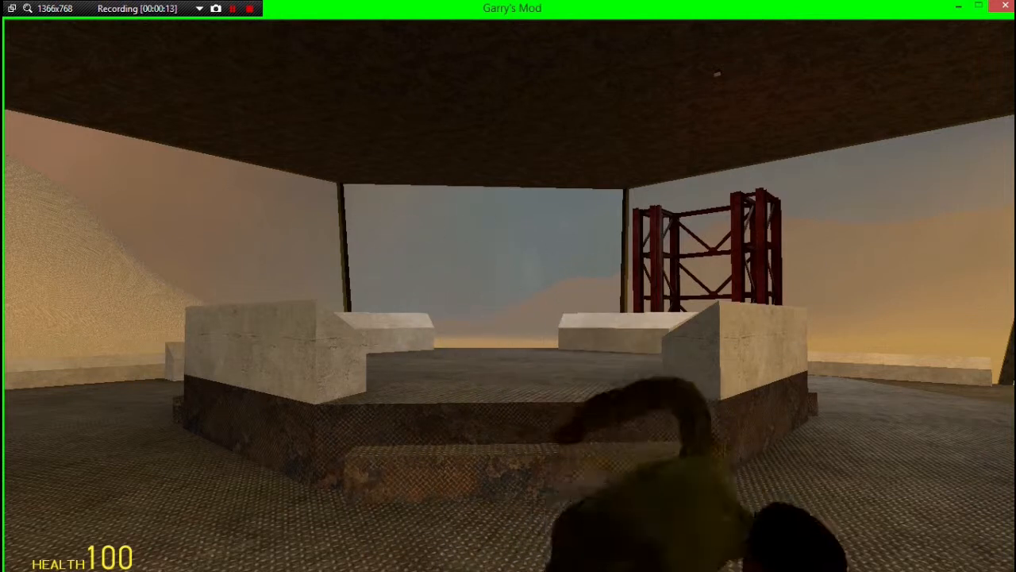
Briefly check the spawn menu before walking off the desert platform toward the brick room.
key("q")
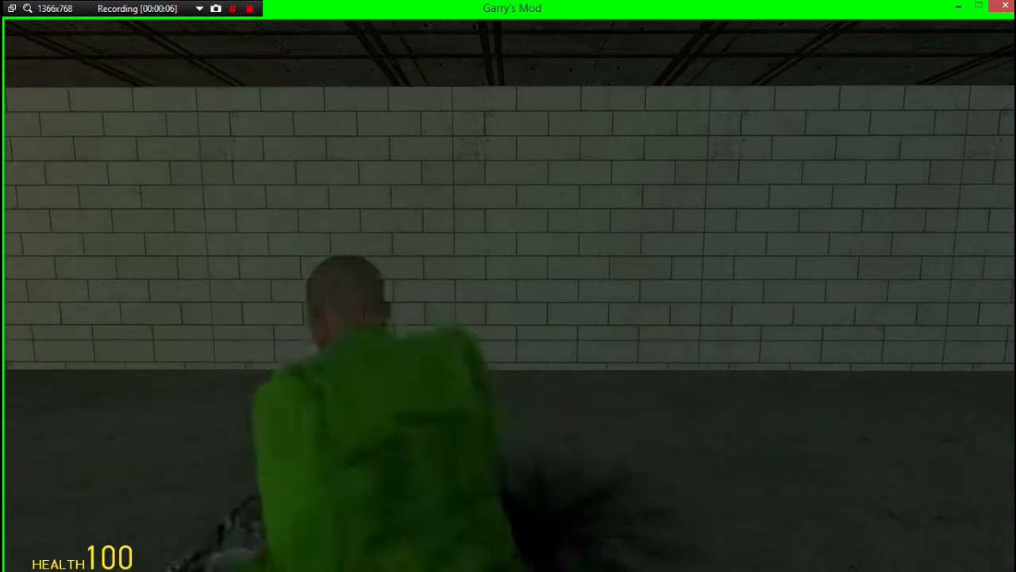
Move into the barrel-lined warehouse with the gravity gun and bring up the weapon spawn list.
key("y")
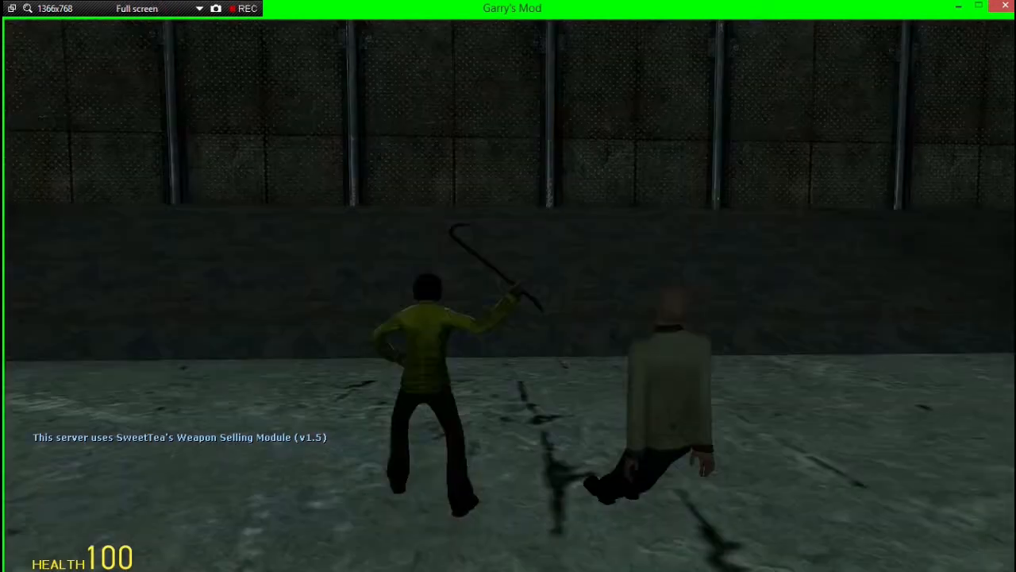
left_click(235, 9)
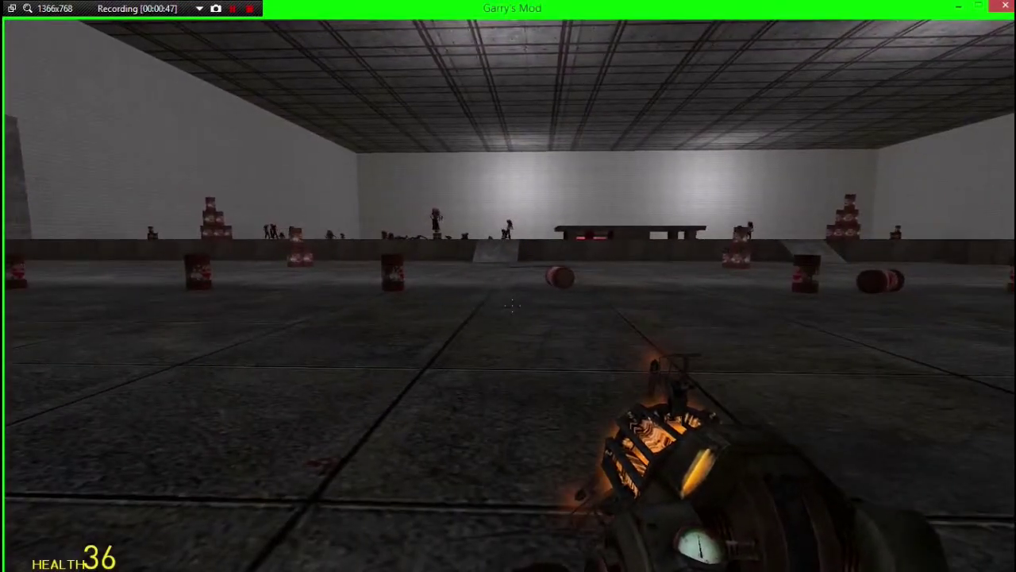
key("q")
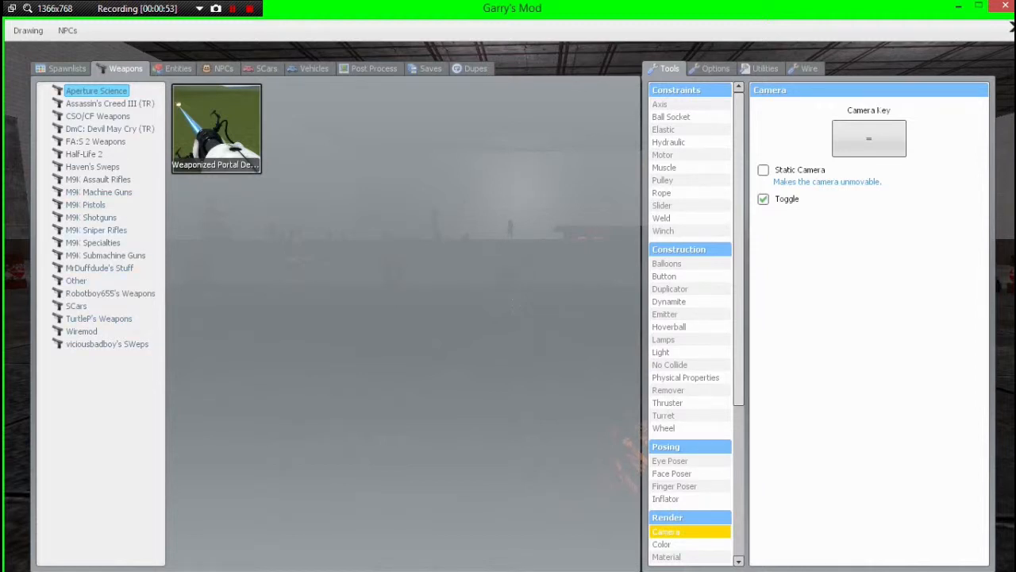
Equip the Dubstep Gun V2 - Custom from the dubstep gun collection and fire its beam at the zombies.
left_click(96, 139)
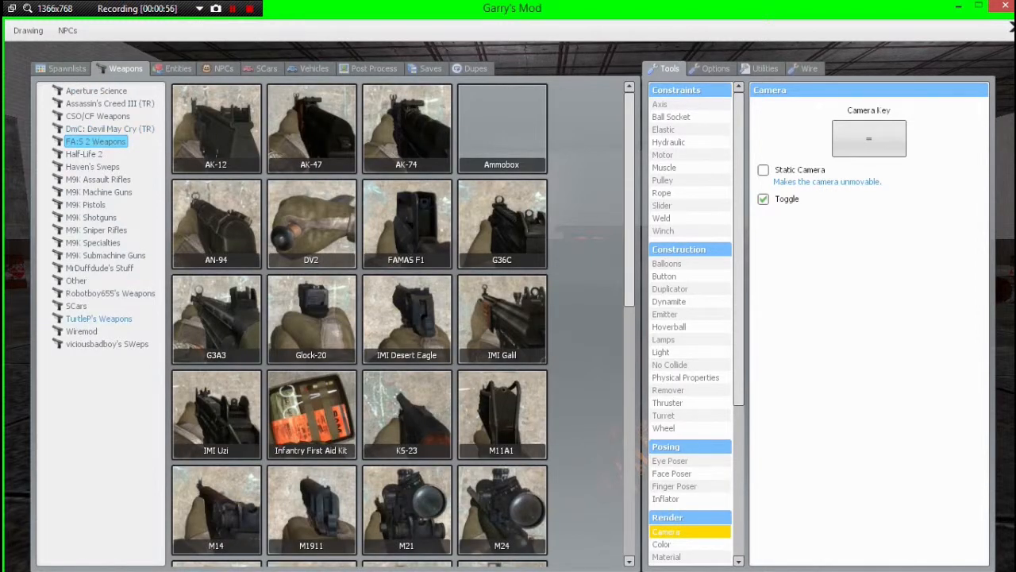
left_click(99, 266)
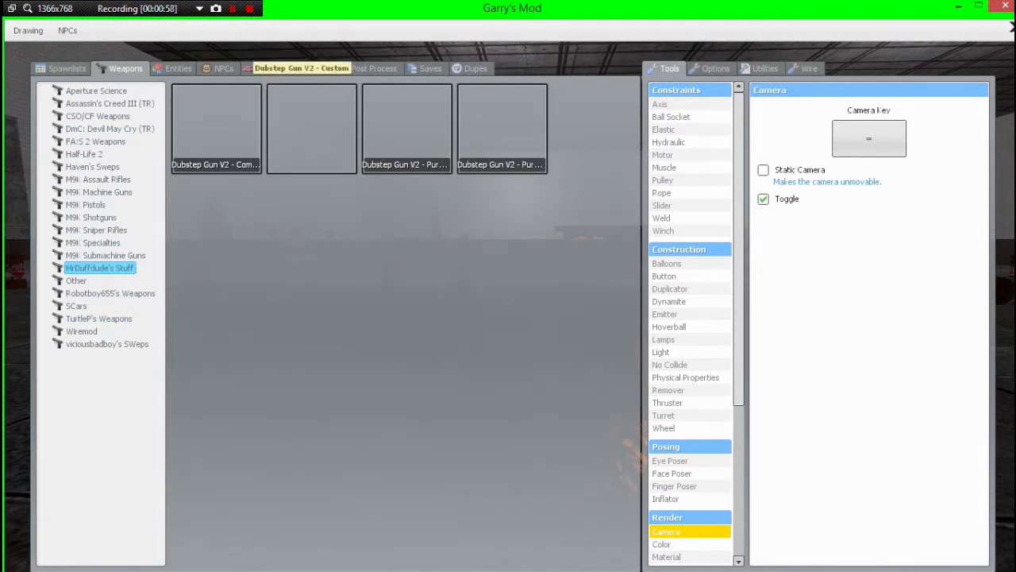
key("q")
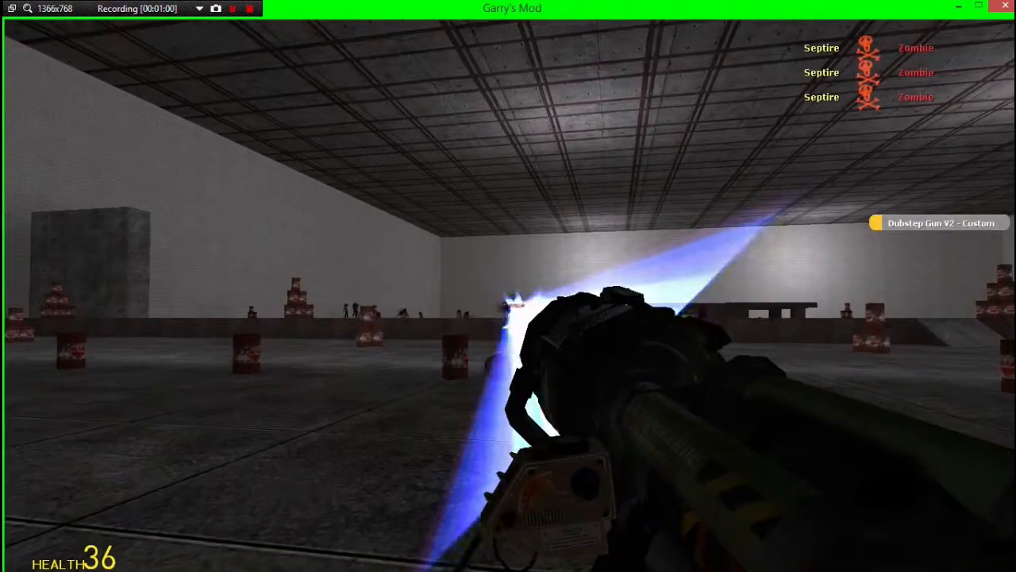
key("q")
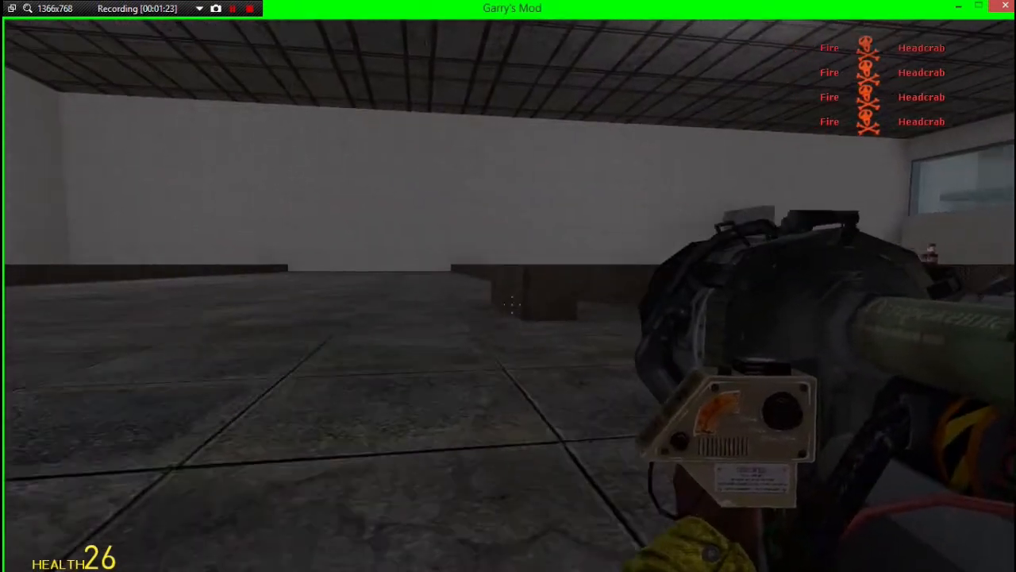
mouse_move(508, 286)
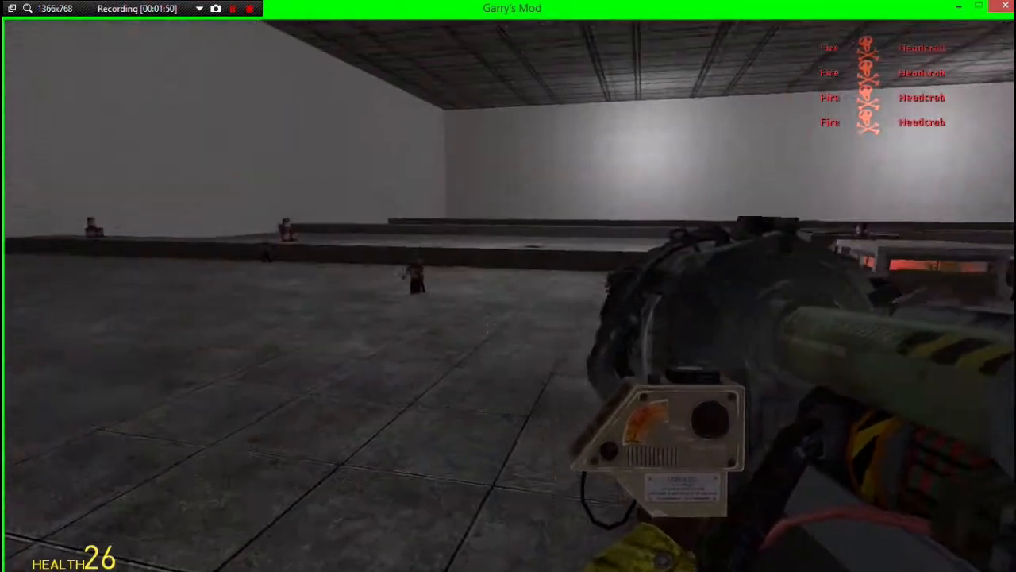
Equip a Dubstep Gun V2 variant from McDuffdude's Stuff and return to the warehouse zombies.
key("q")
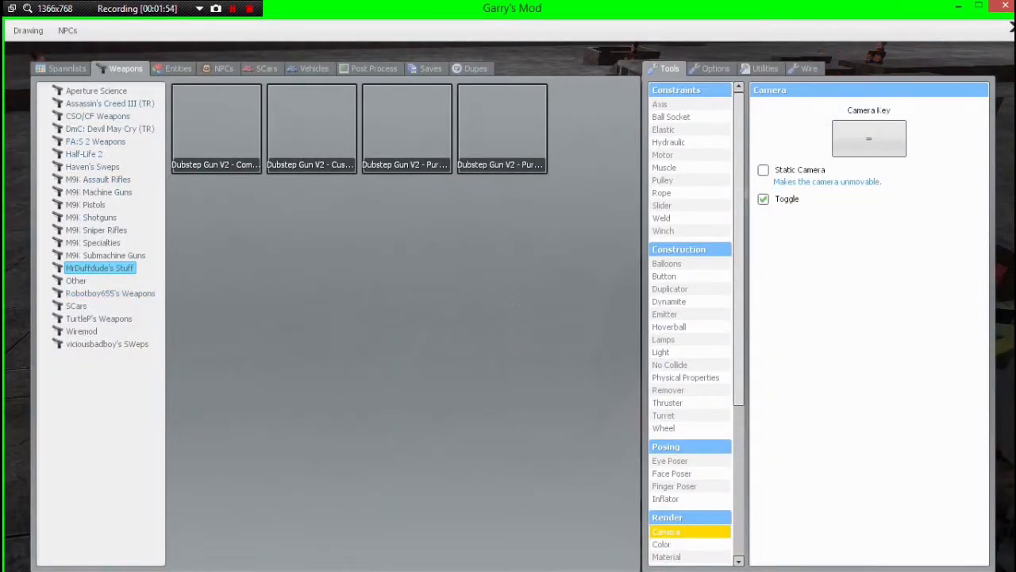
key("q")
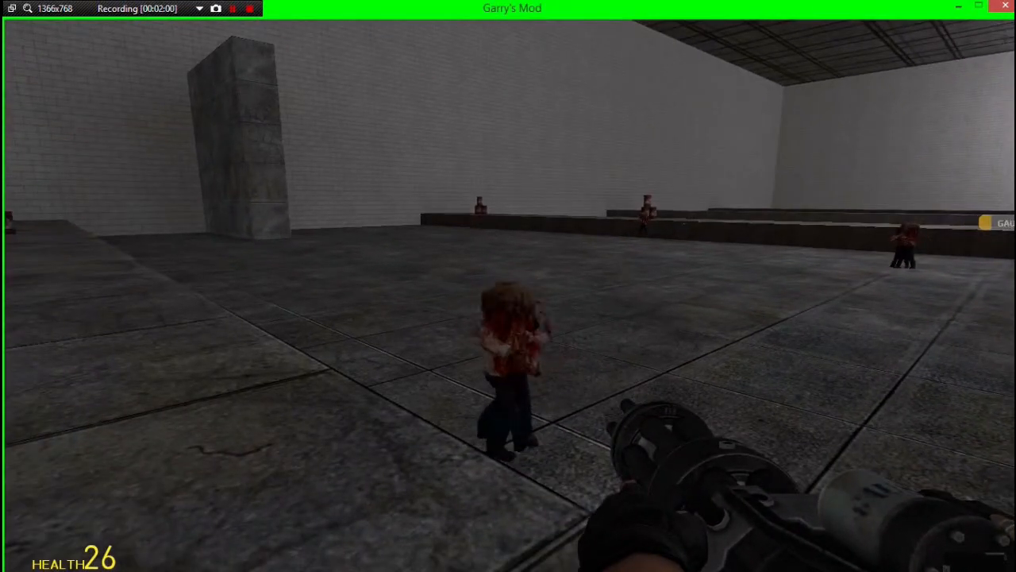
Show the Aperture Science weapons listing the Weaponized Portal Device.
left_click(508, 302)
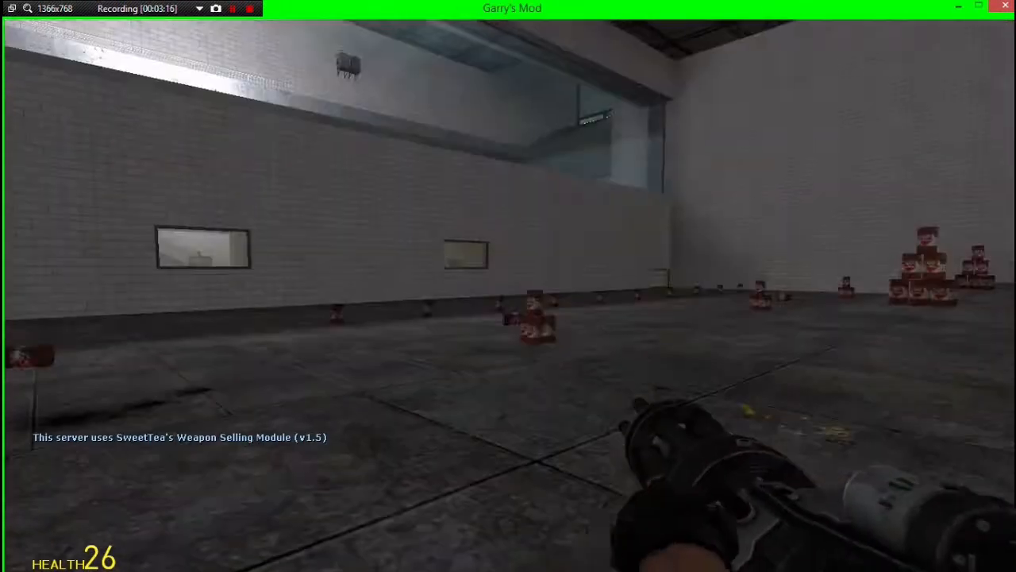
key("q")
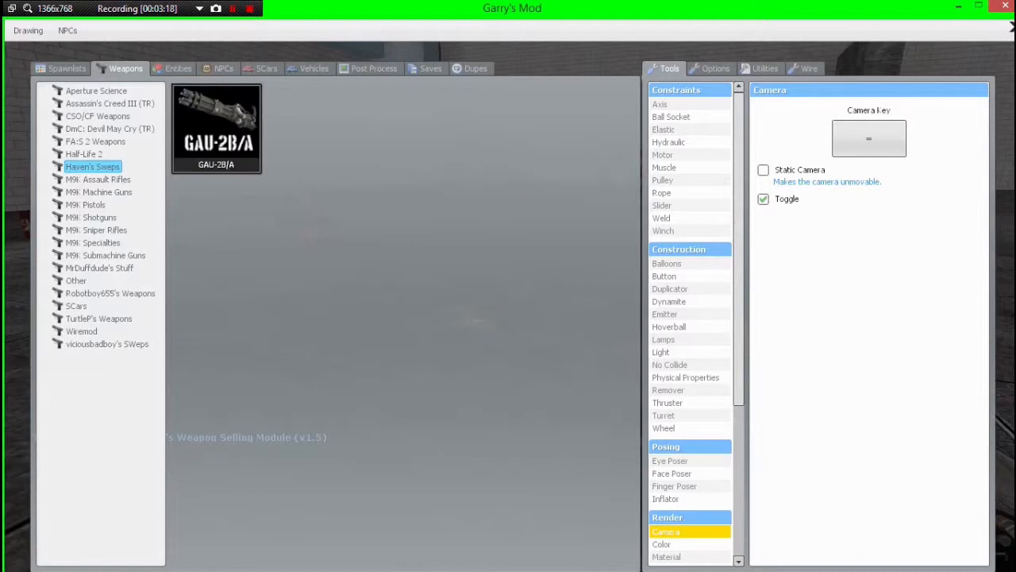
left_click(96, 91)
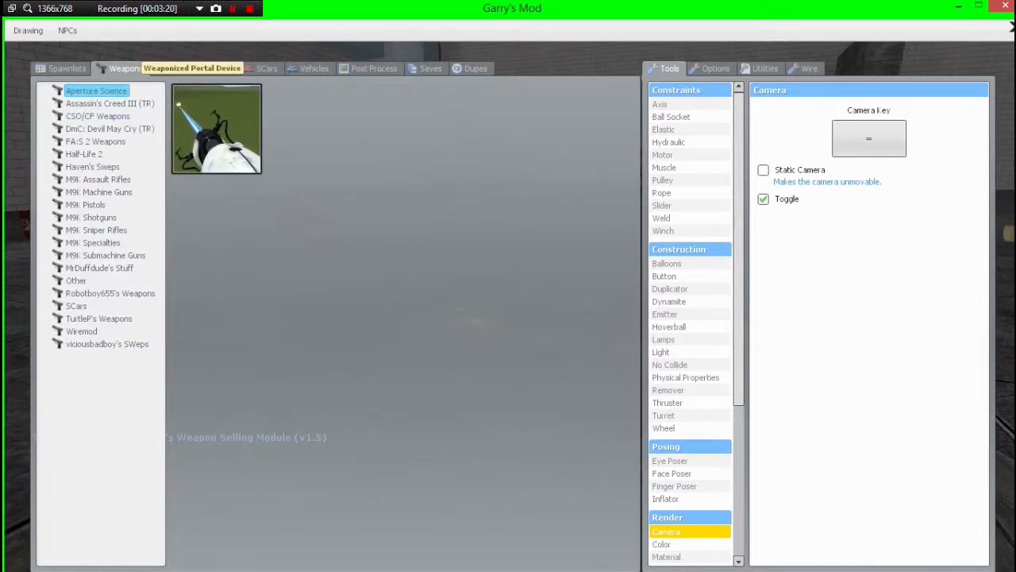